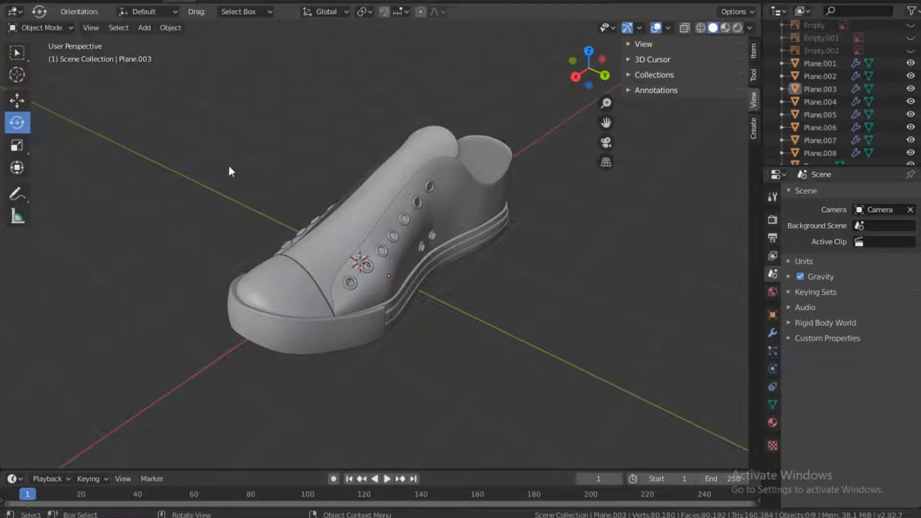
mouse_move(253, 168)
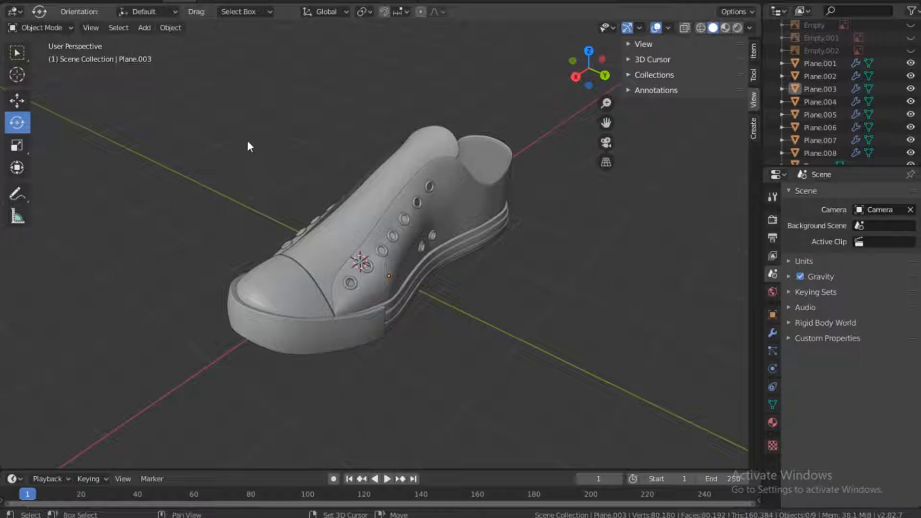
- Add a Bezier curve at the origin and show its tool, shape and transform settings
click(144, 28)
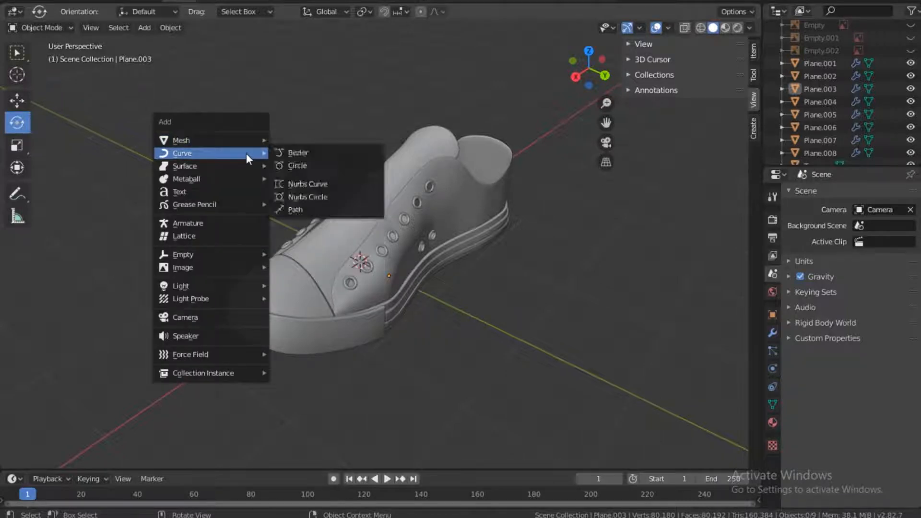
mouse_move(298, 152)
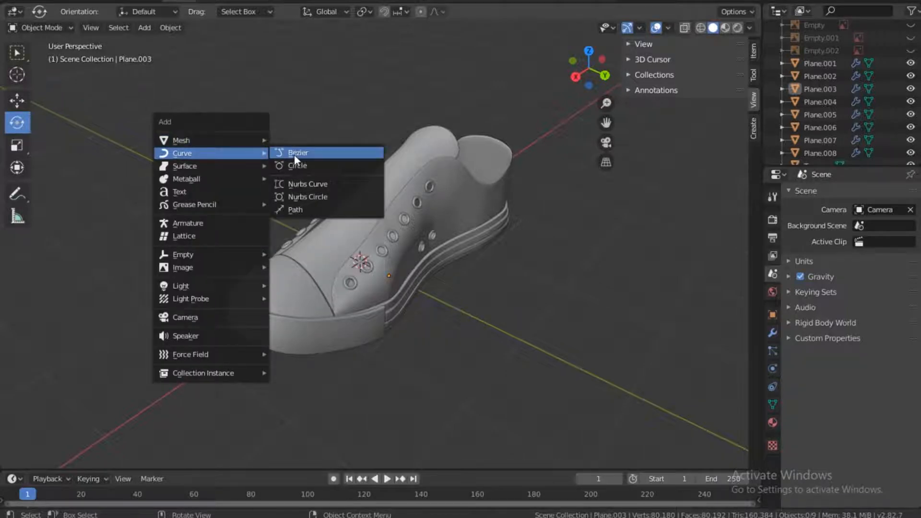
click(298, 153)
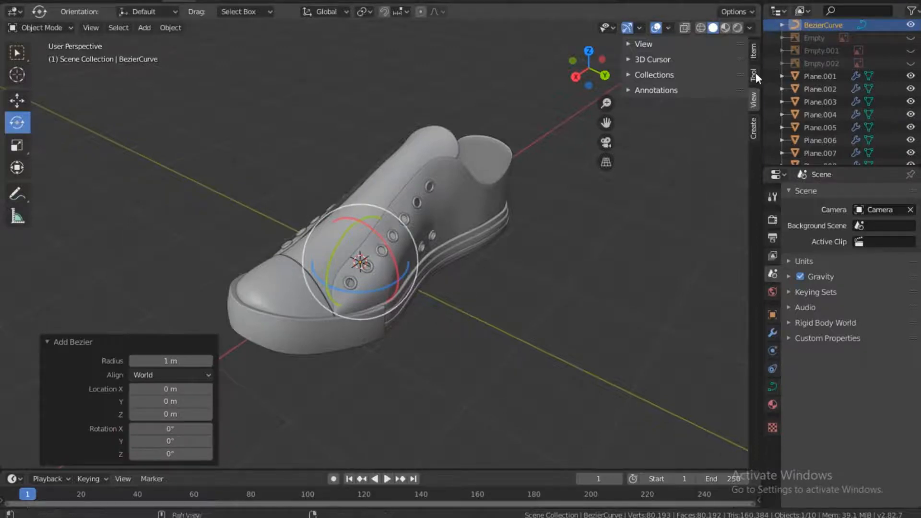
click(754, 63)
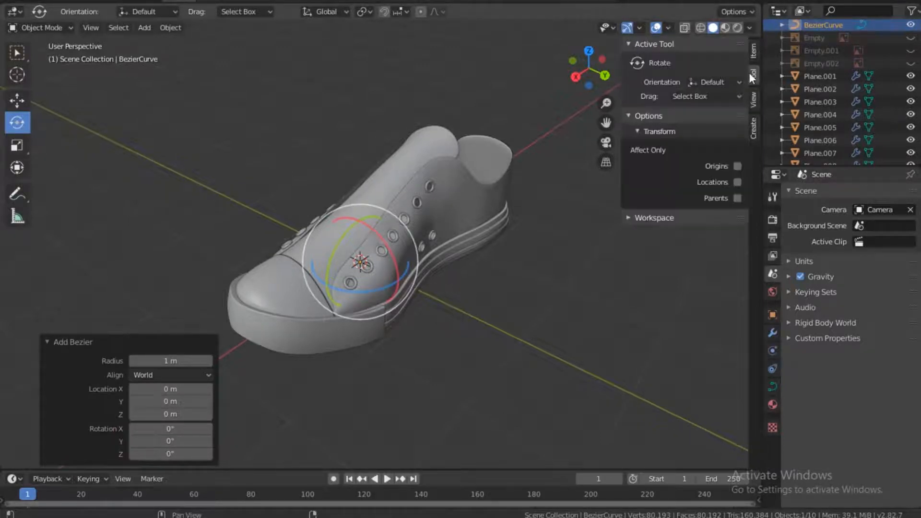
click(773, 387)
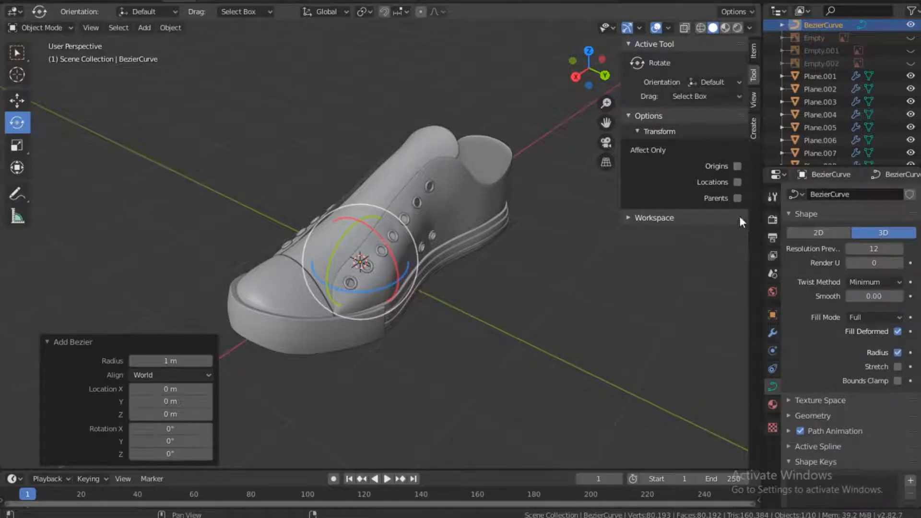
click(754, 51)
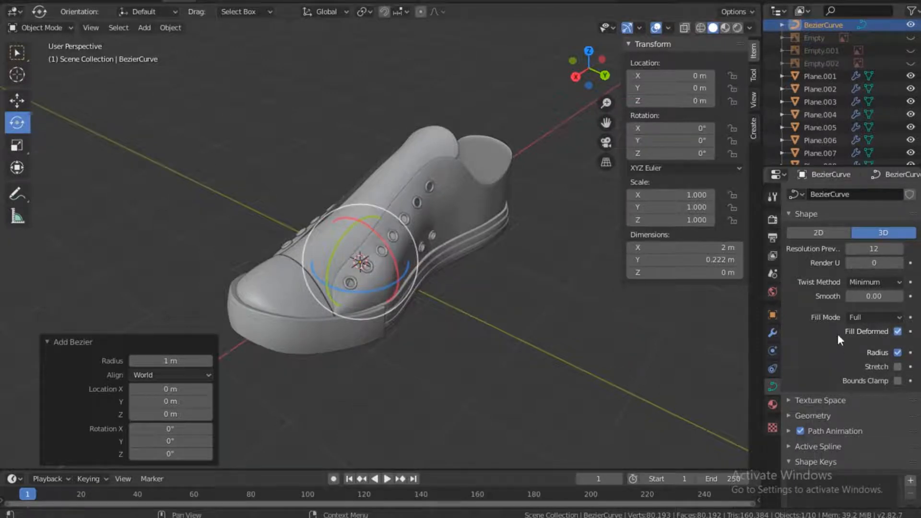
- Enter Edit Mode on the curve and show the curve stroke drawing settings
key(Tab)
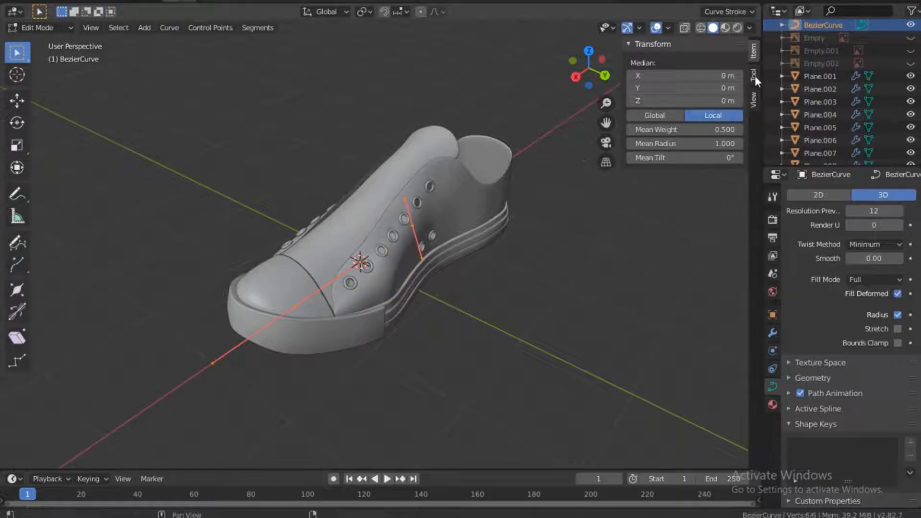
click(754, 76)
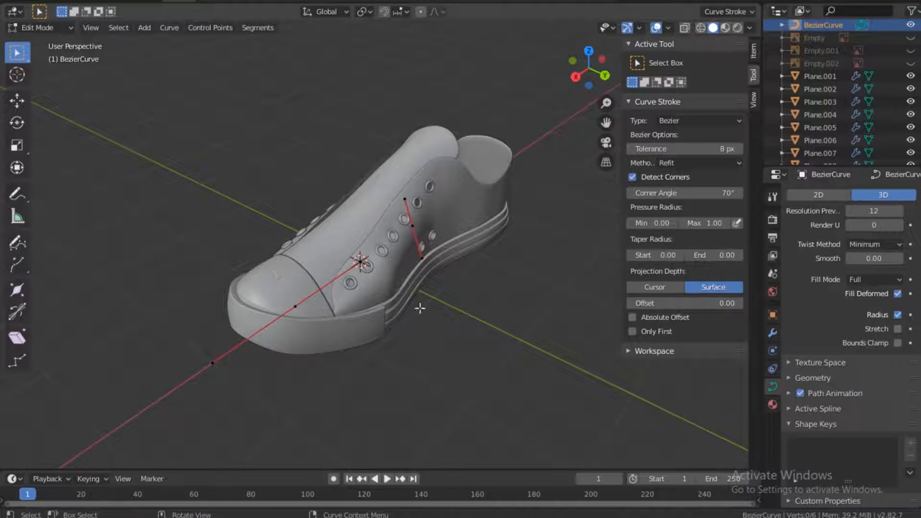
mouse_move(486, 186)
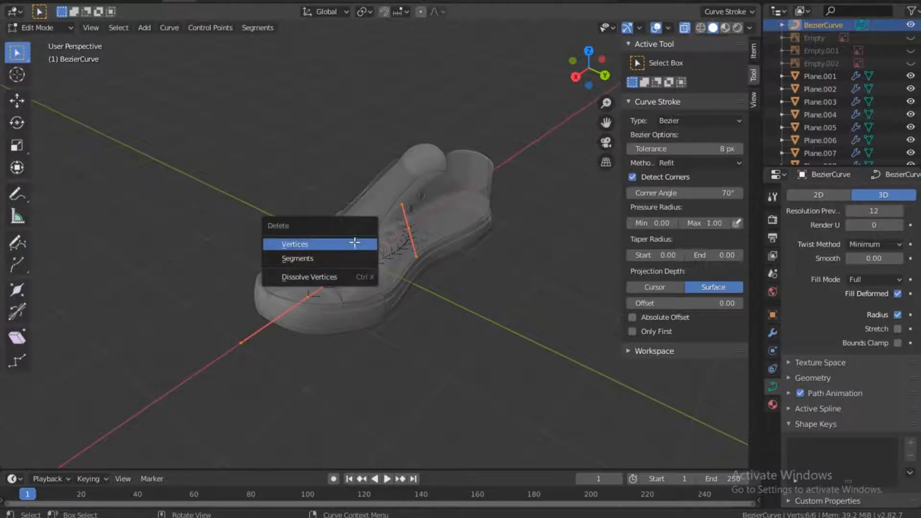
- Delete all the curve's vertices and activate the freehand Draw tool
click(294, 243)
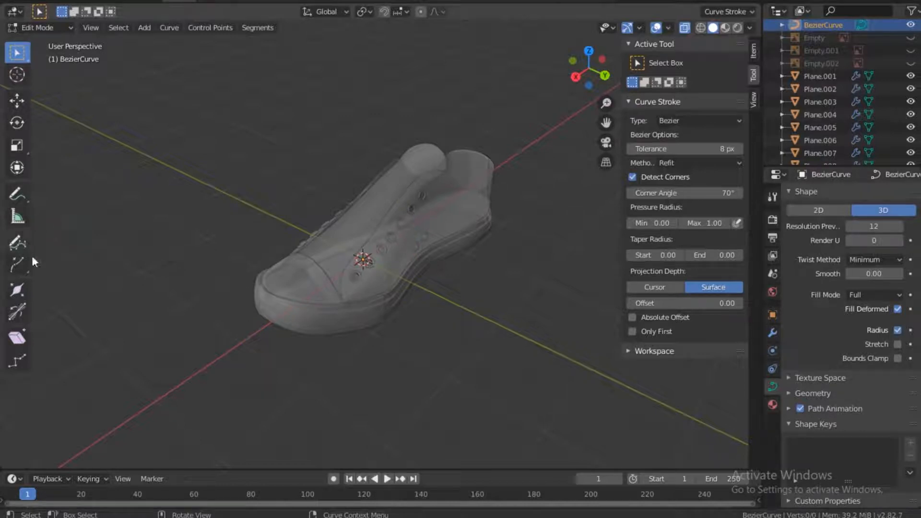
click(17, 243)
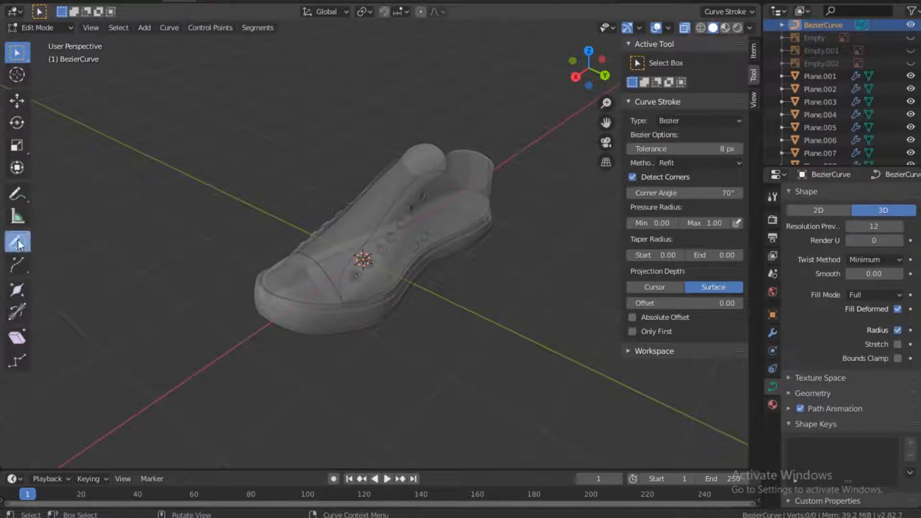
click(17, 241)
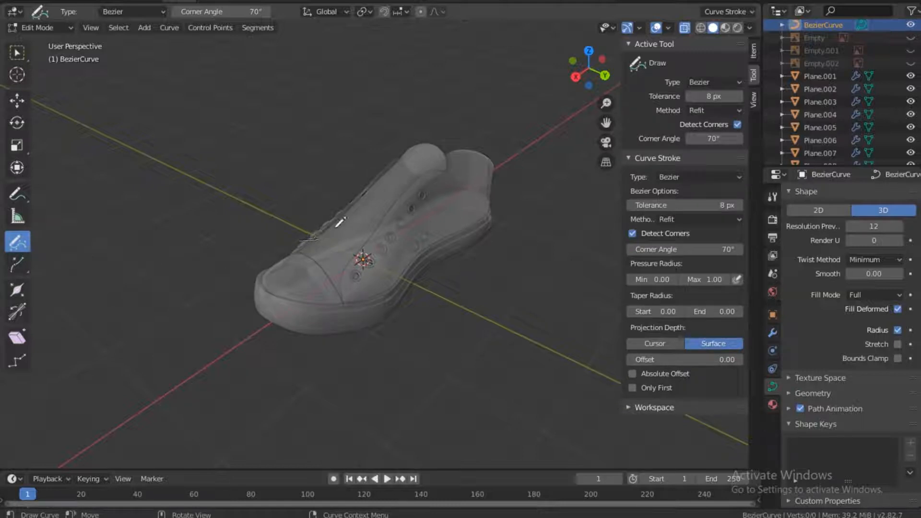
- Draw a curve stroke along the shoe's upper edge, then turn X-Ray off
drag(299, 240, 464, 181)
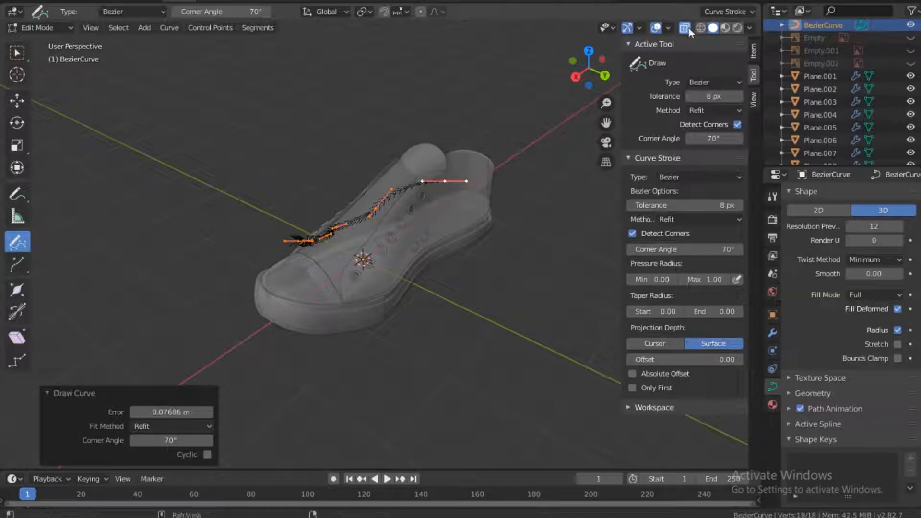
click(685, 28)
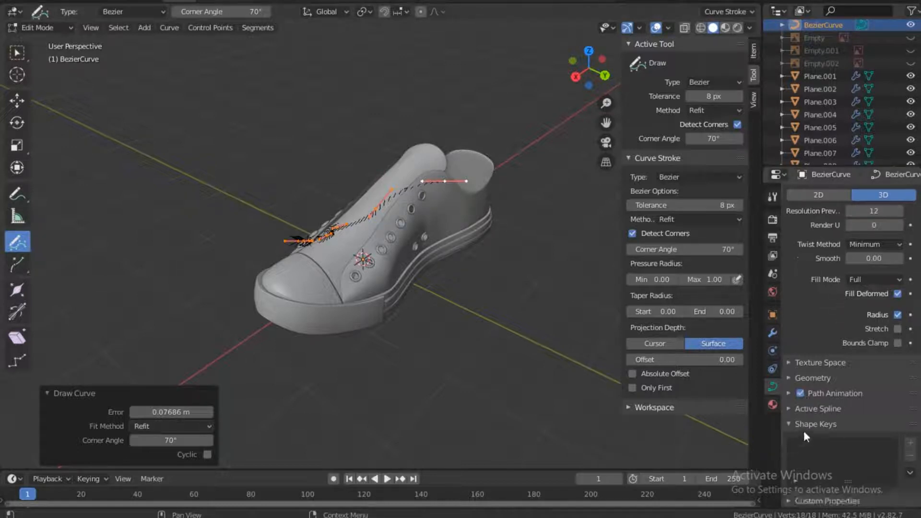
- Set the curve's Geometry bevel depth to 0.02 m
click(814, 378)
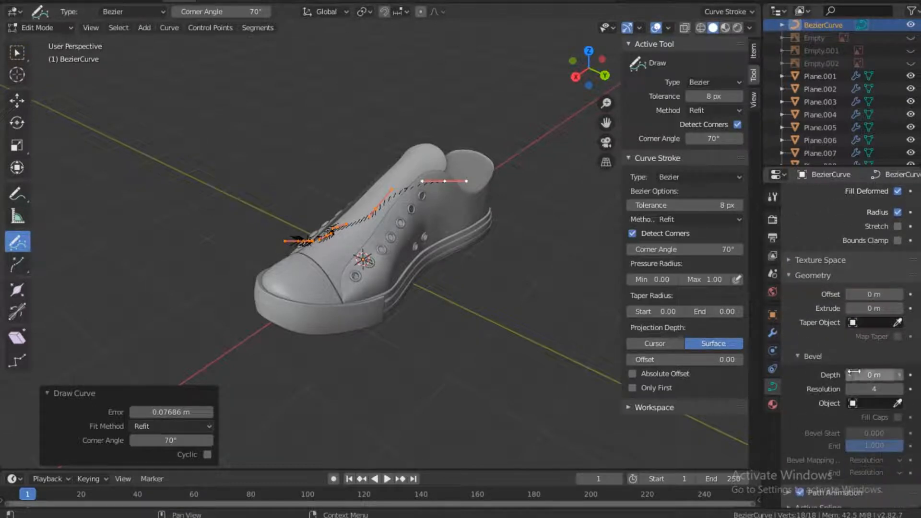
mouse_move(874, 375)
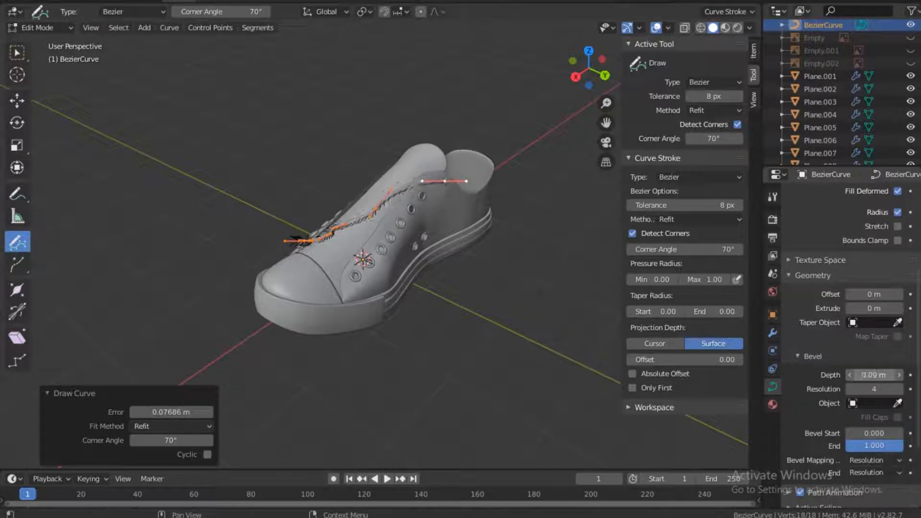
click(874, 375)
text(2)
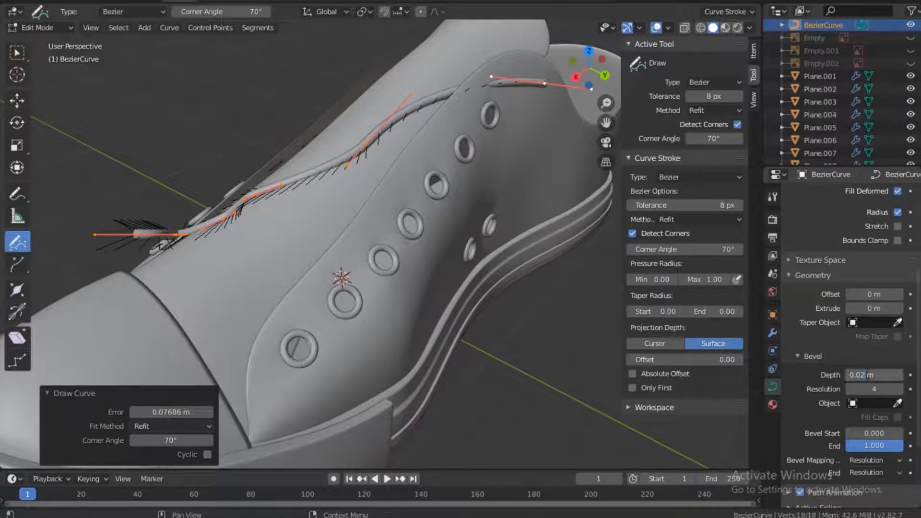
click(874, 375)
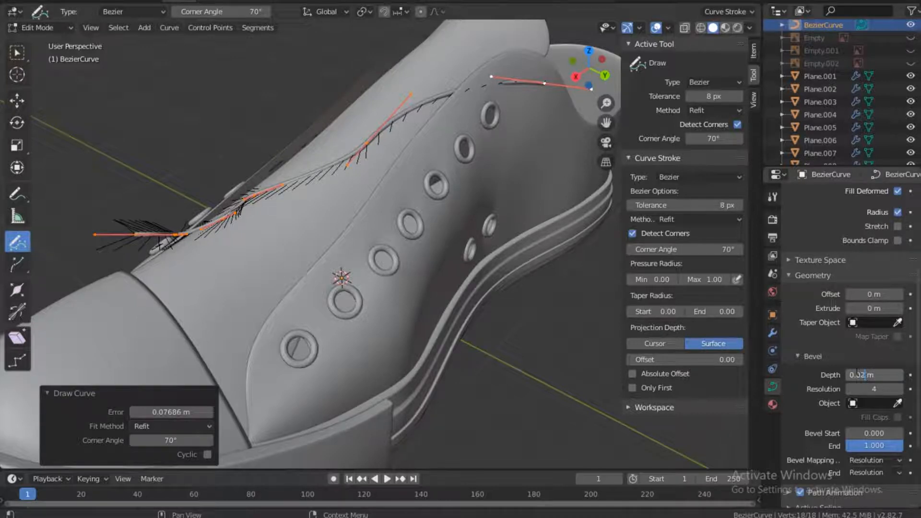
click(874, 374)
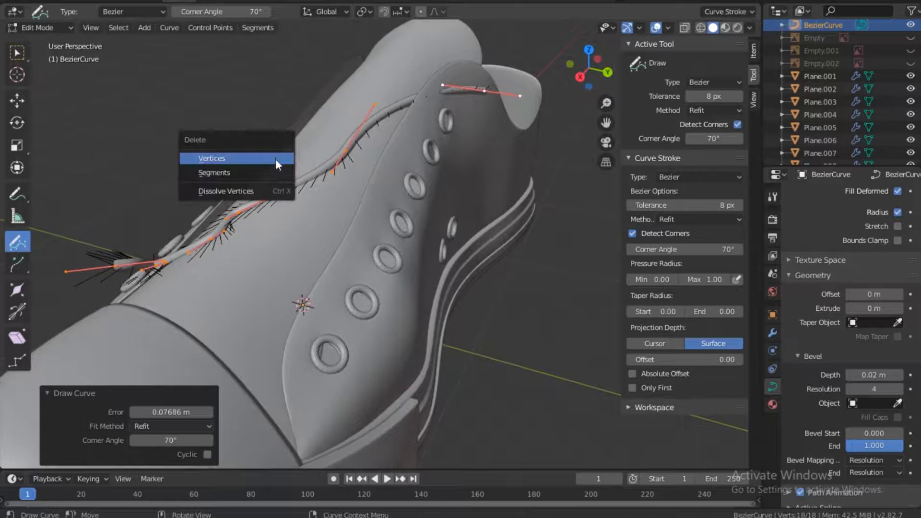
- Delete the vertices of the drawn lace curve strokes
click(212, 158)
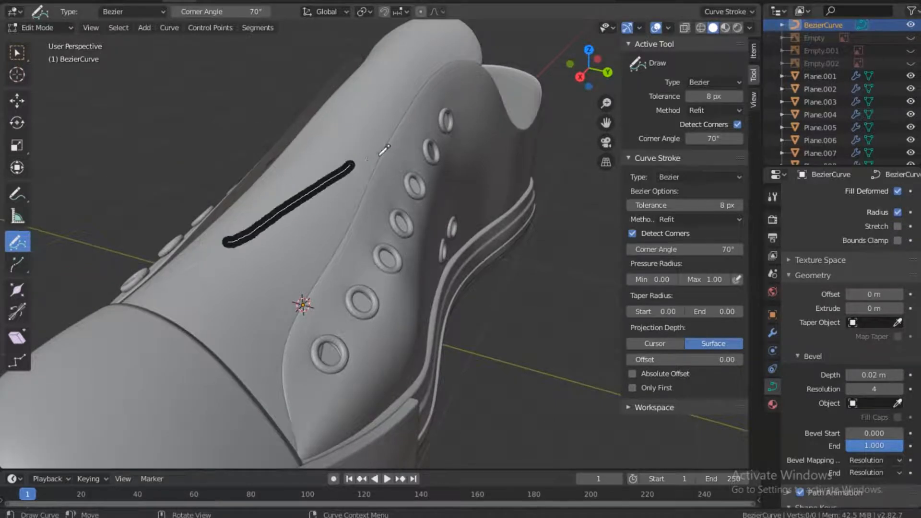
- Orbit to the heel and trace a curve stroke around the sole's heel
drag(376, 159, 439, 112)
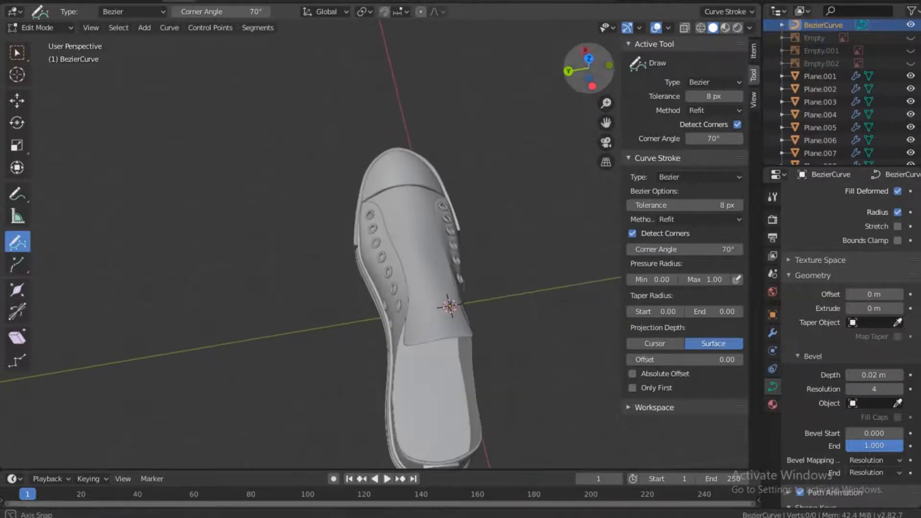
drag(329, 397, 508, 373)
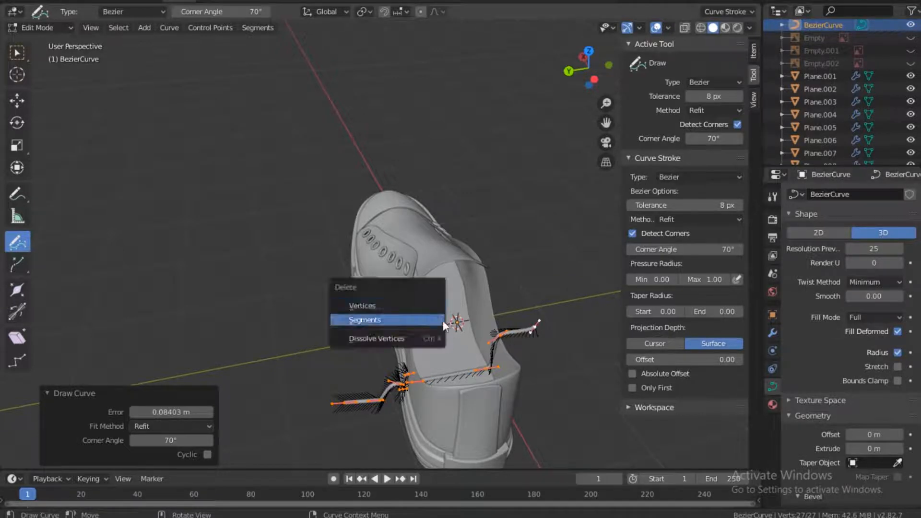
- Remove the trial curve and trace new strokes along the sole's back and sides
click(365, 320)
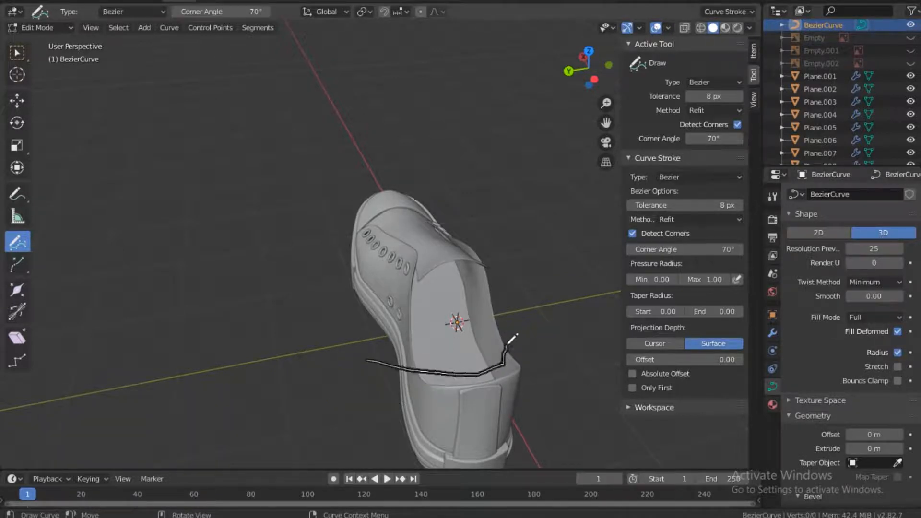
drag(370, 364, 517, 330)
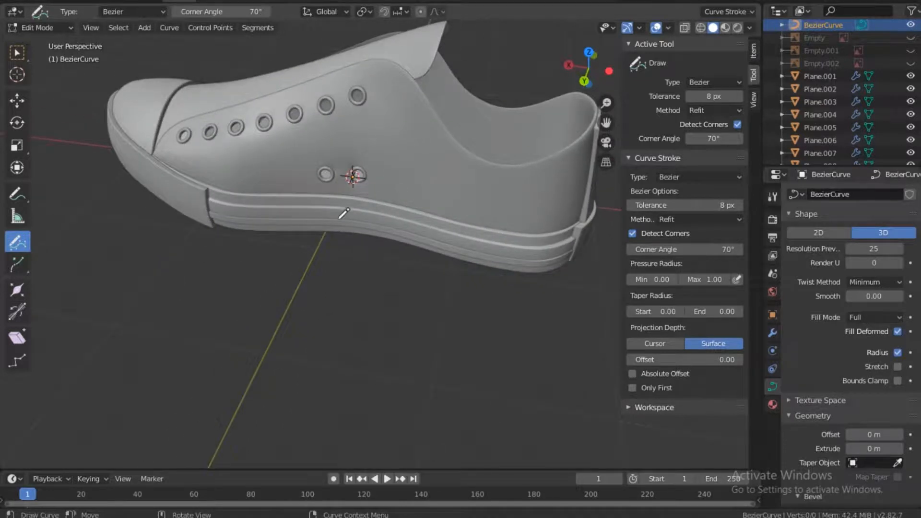
drag(353, 176, 323, 258)
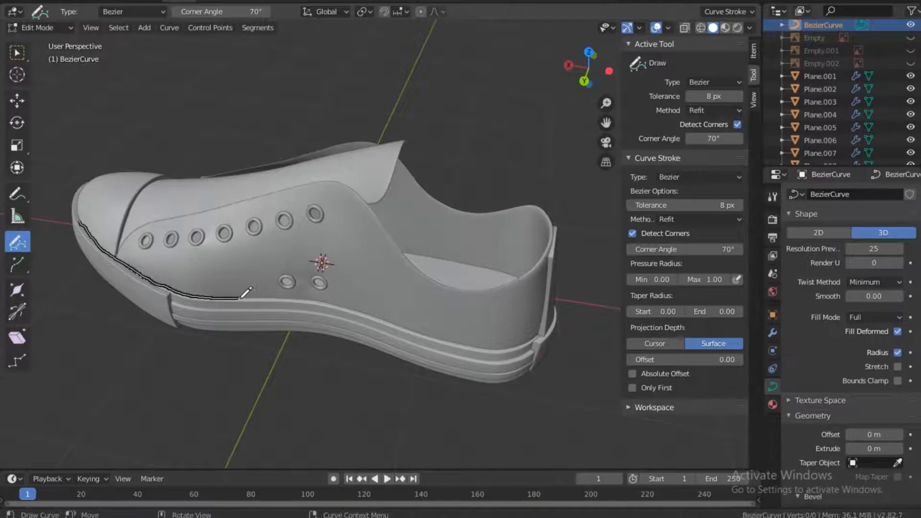
drag(244, 294, 490, 347)
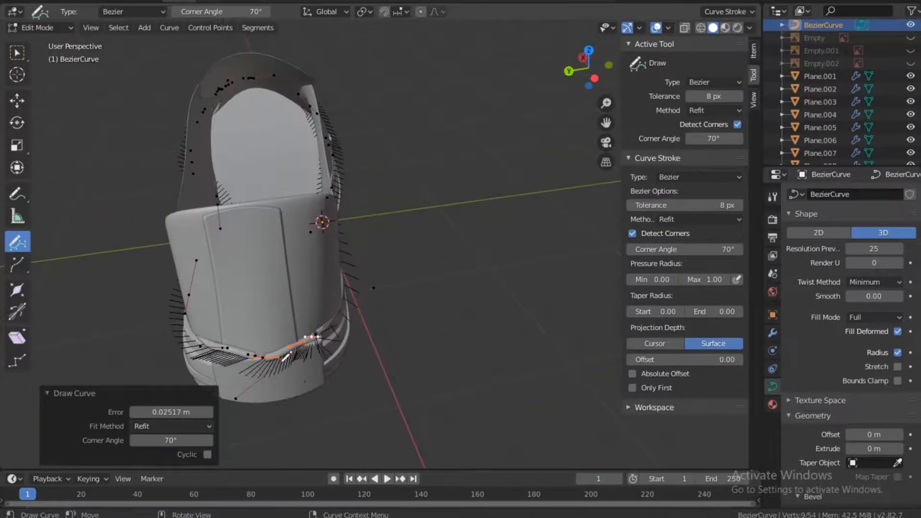
mouse_move(395, 162)
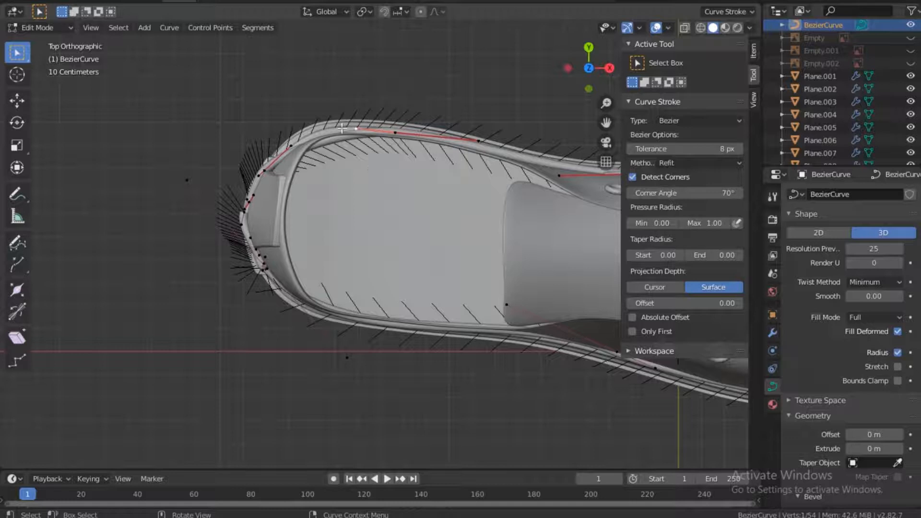
- Move a toe curve point onto the sole's rim
key(g)
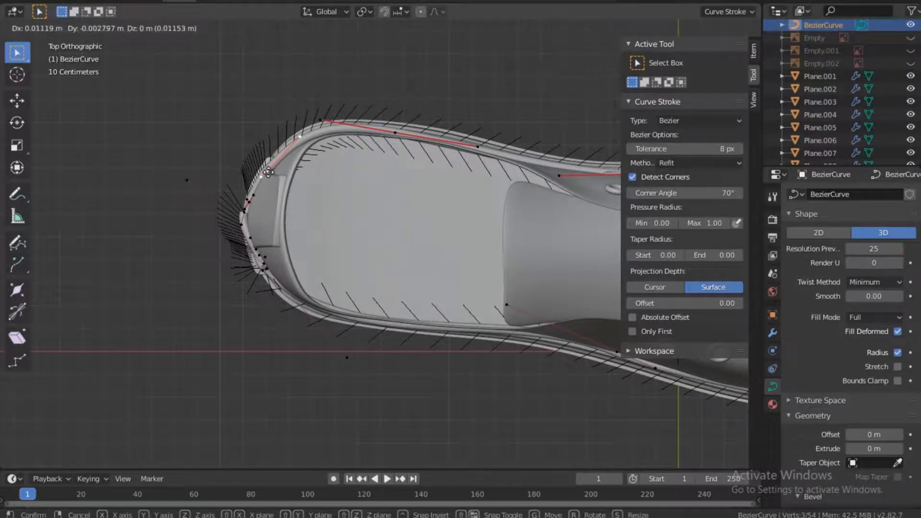
drag(268, 171, 256, 198)
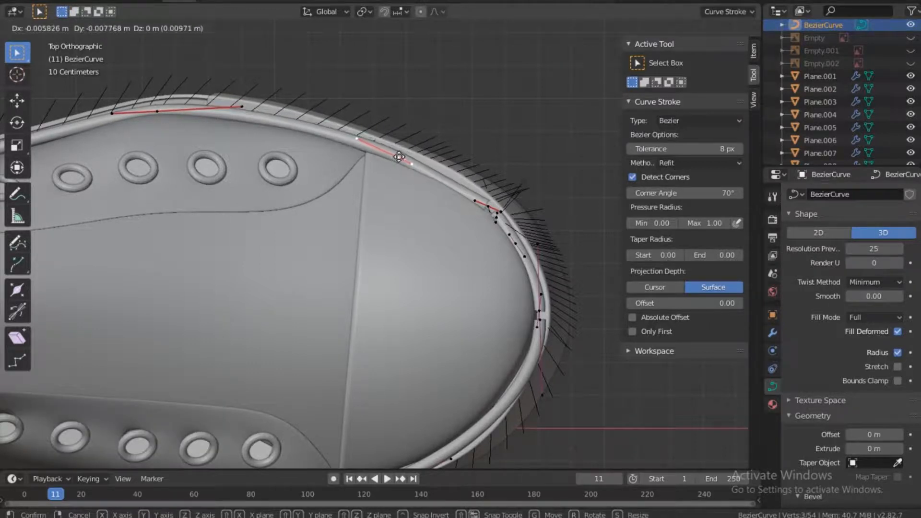
- Nudge two more toe curve points onto the sole rim
drag(400, 157, 400, 162)
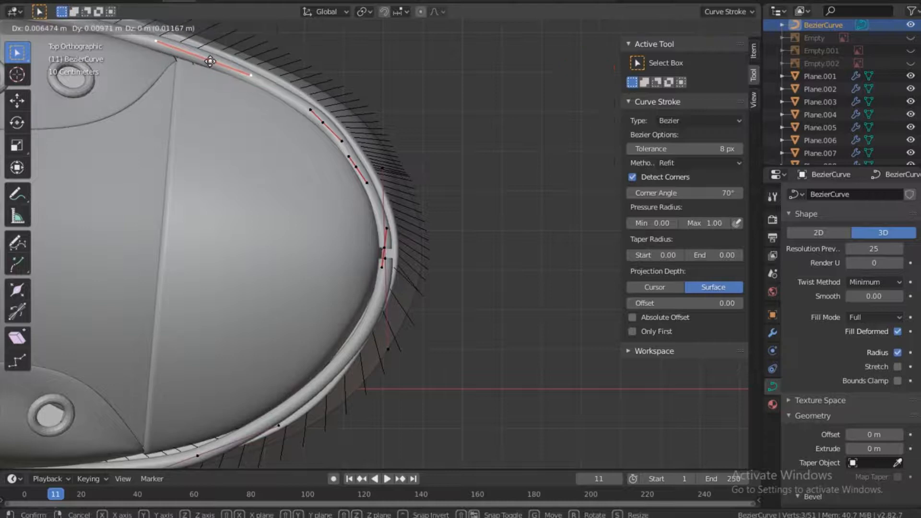
drag(210, 60, 208, 69)
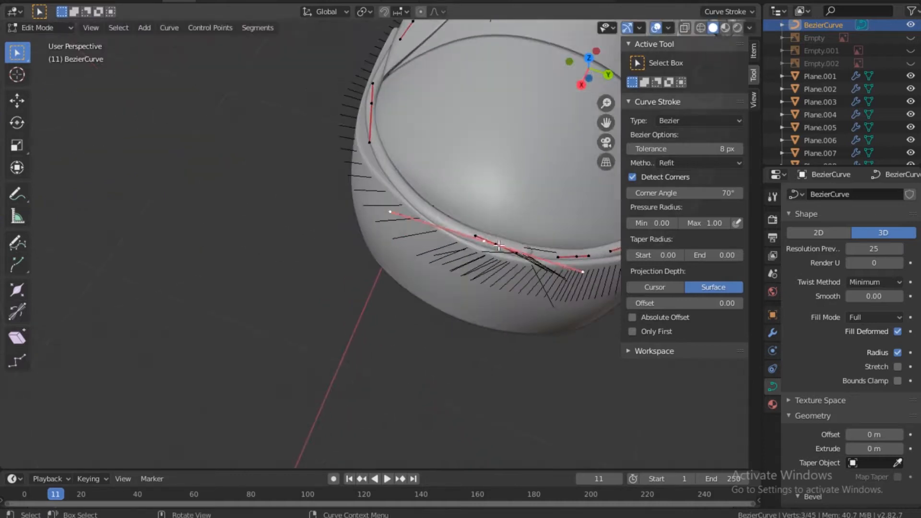
- Snap the last curve point onto the sole rim near the toe and exit point editing
drag(500, 247, 529, 241)
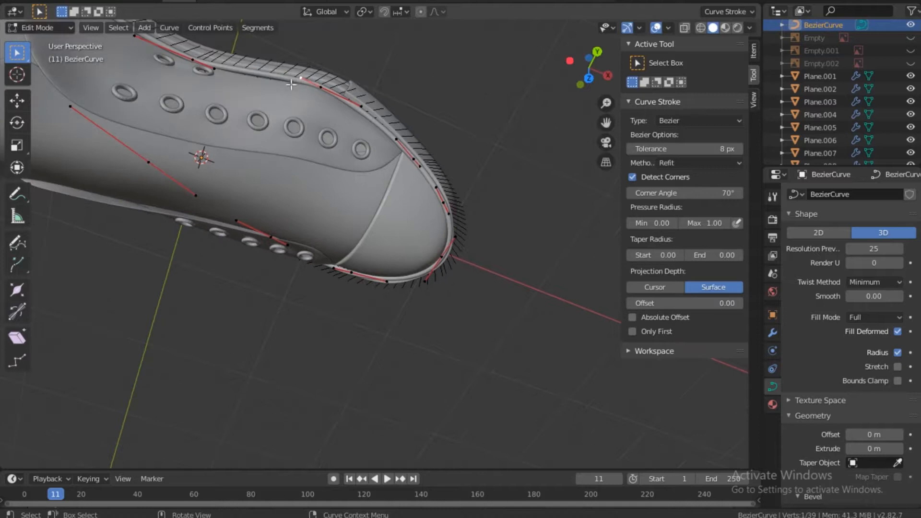
drag(300, 79, 370, 92)
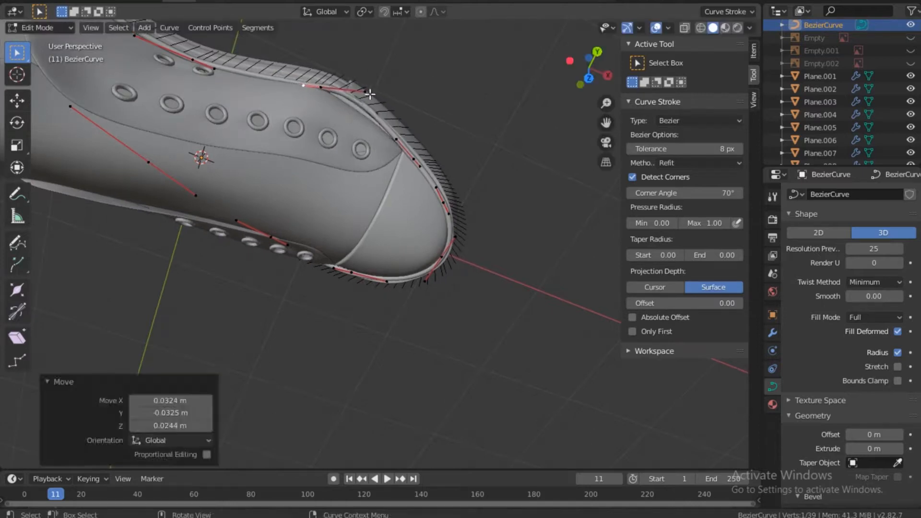
key(g)
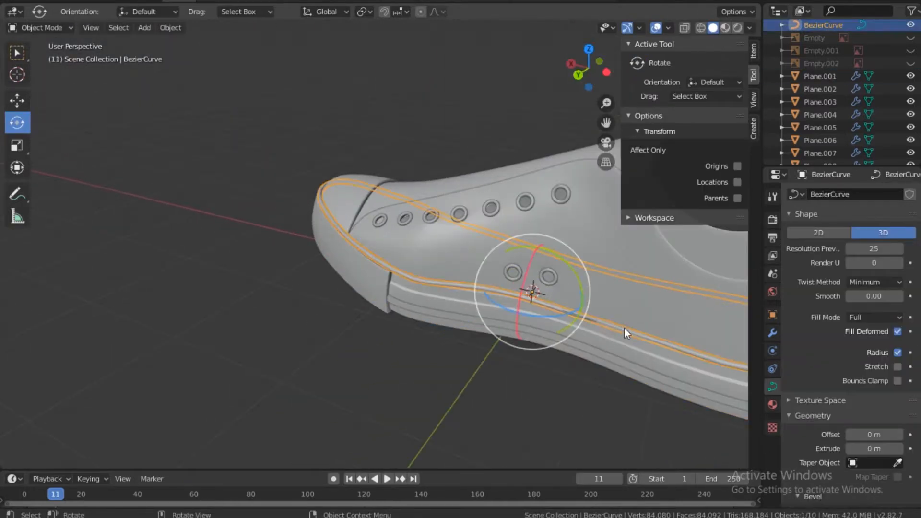
- Re-enter point editing on the sole curve after orbiting around the shoe
key(Tab)
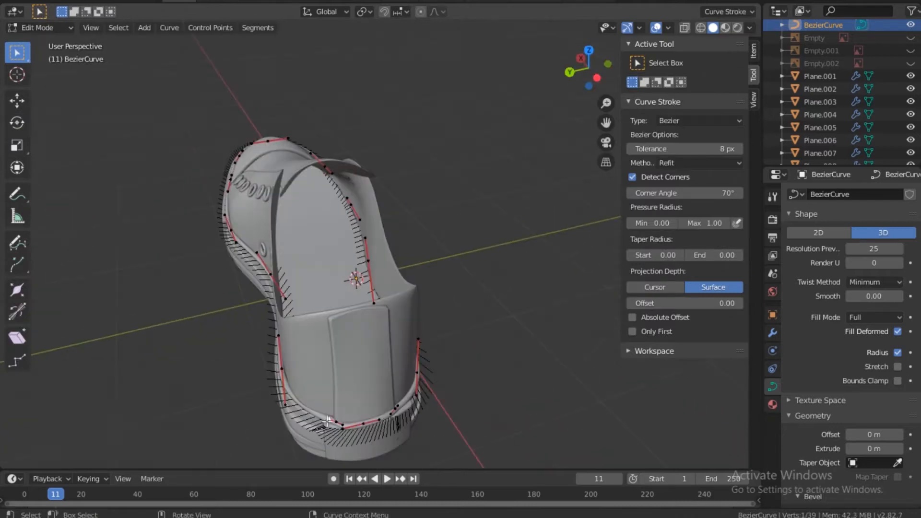
drag(327, 420, 335, 419)
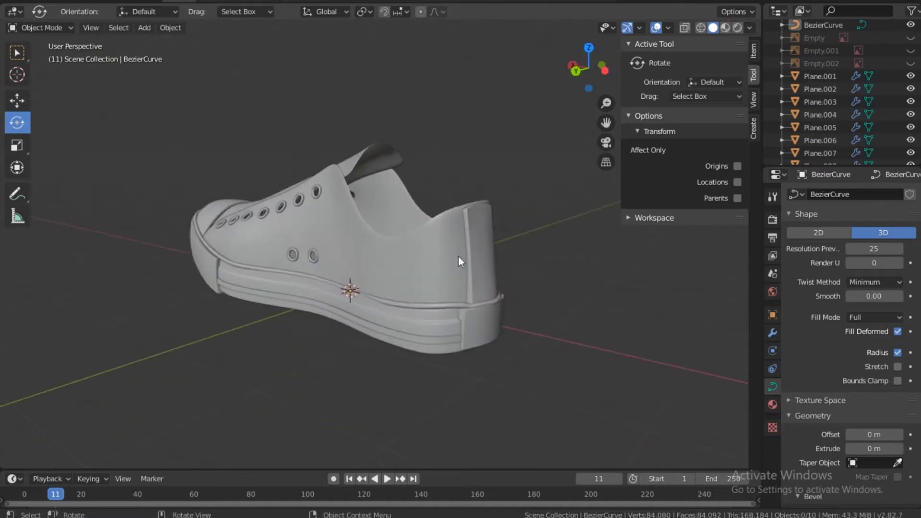
key(Tab)
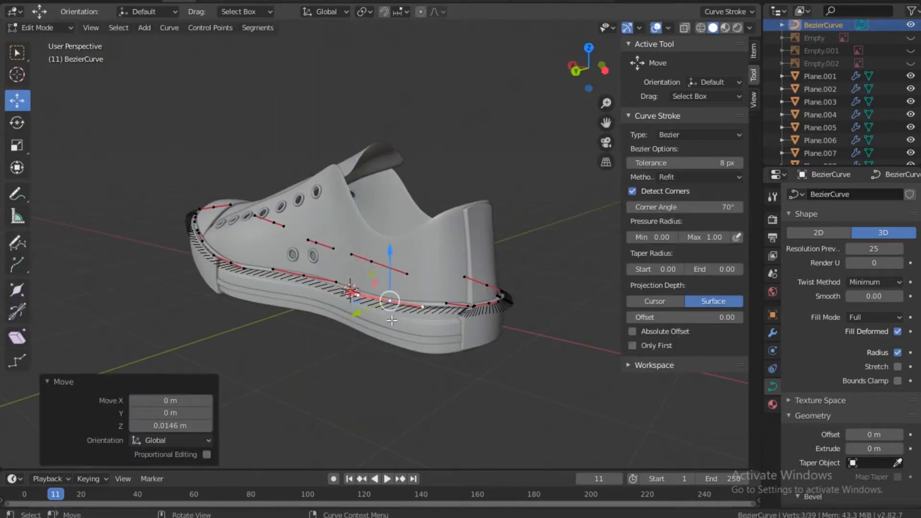